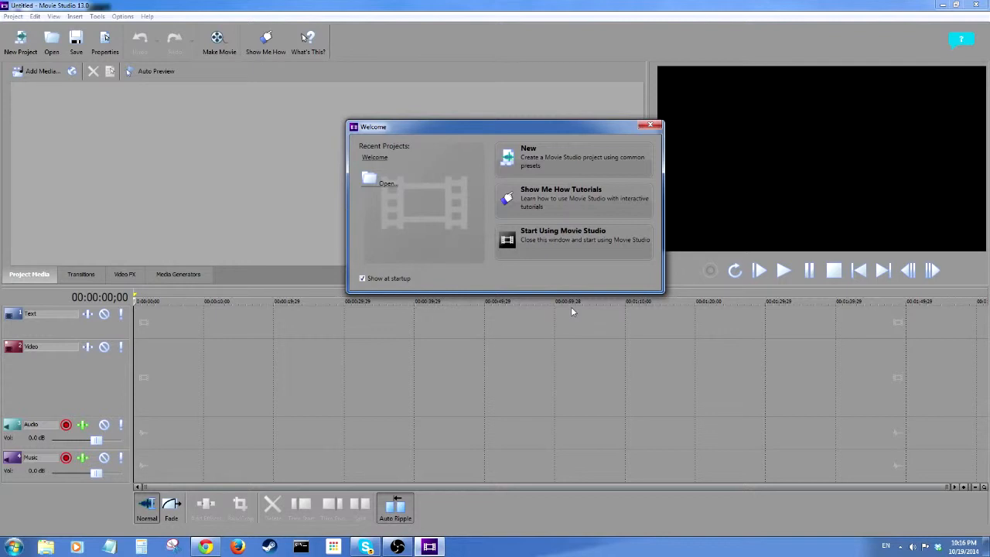
mouse_move(623, 185)
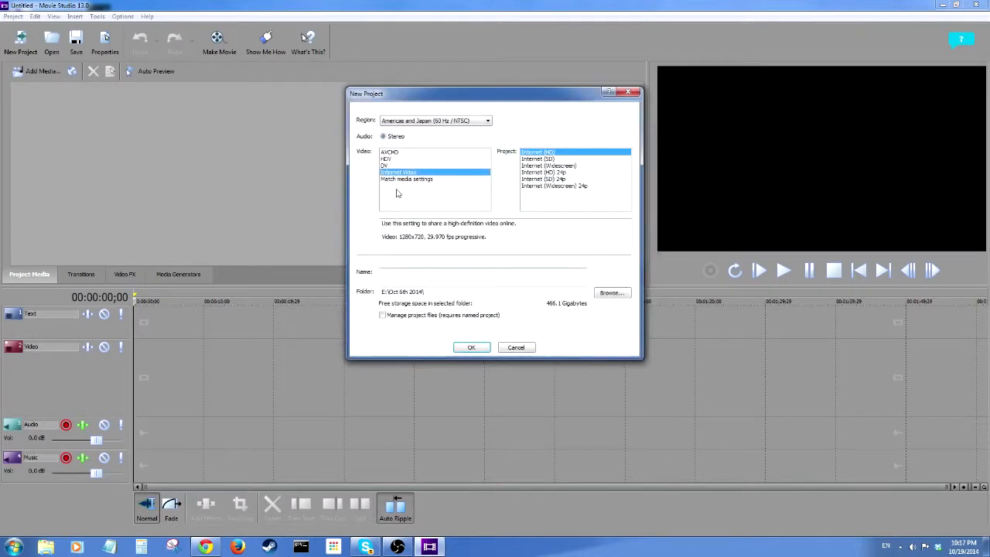
mouse_move(594, 167)
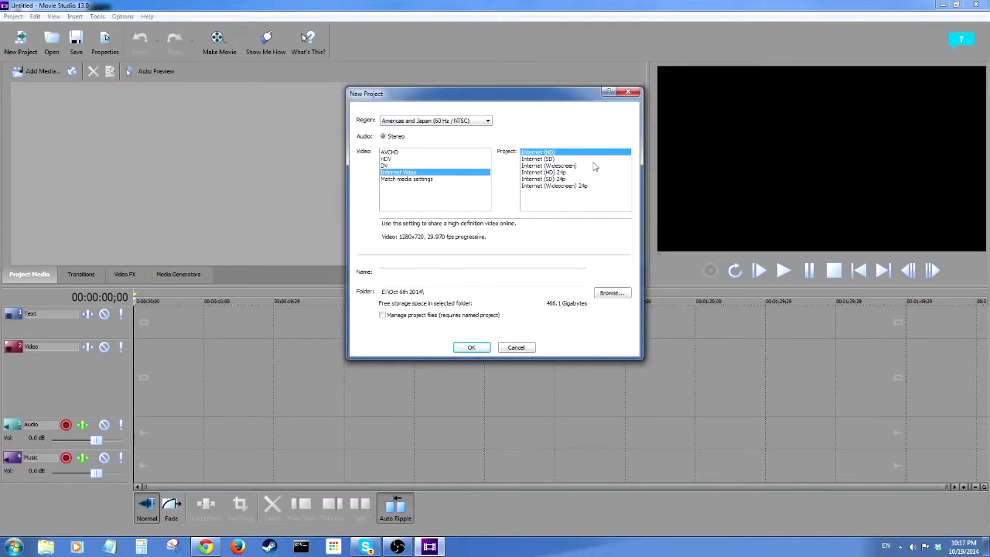
mouse_move(544, 326)
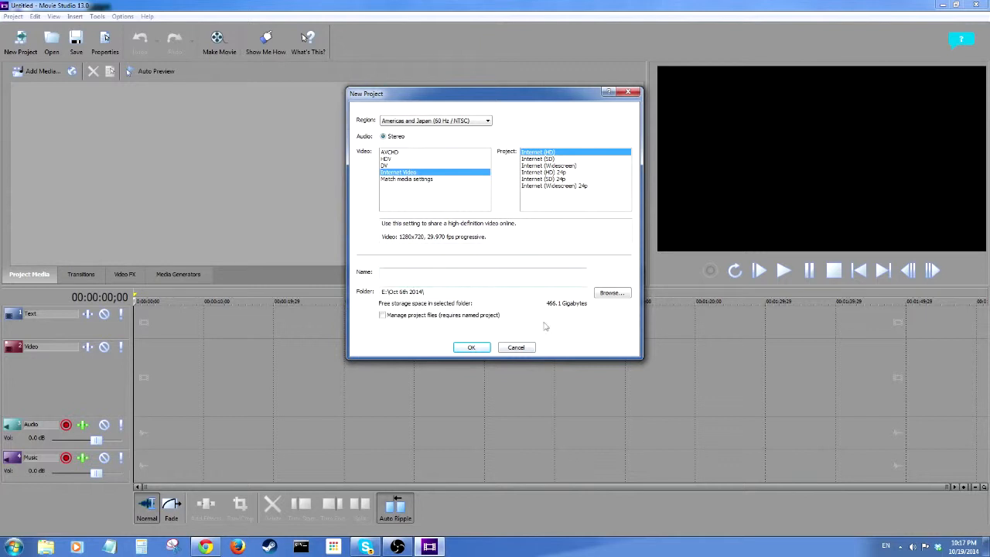
mouse_move(628, 312)
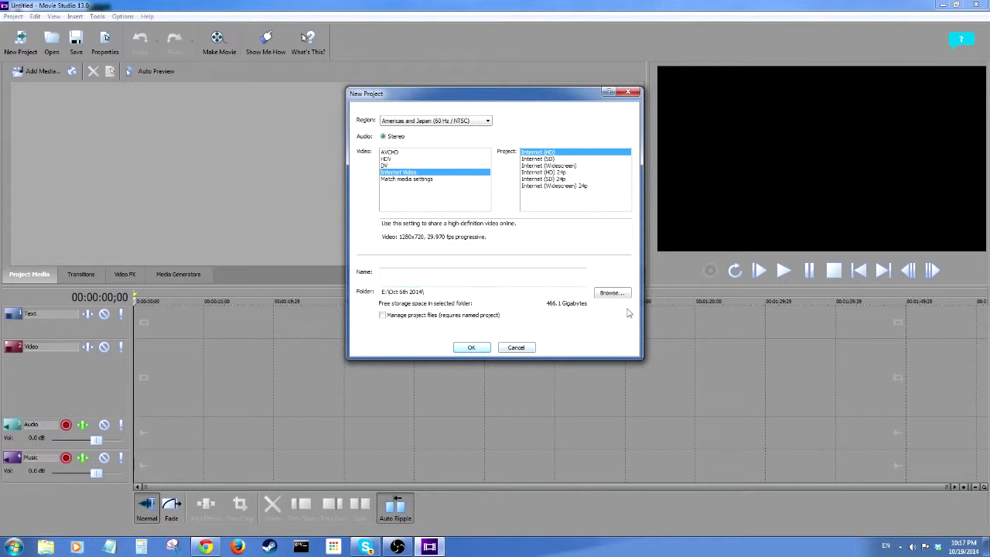
- Close the Internet HD 1280x720 new-project dialog, leaving an empty untitled project
left_click(471, 346)
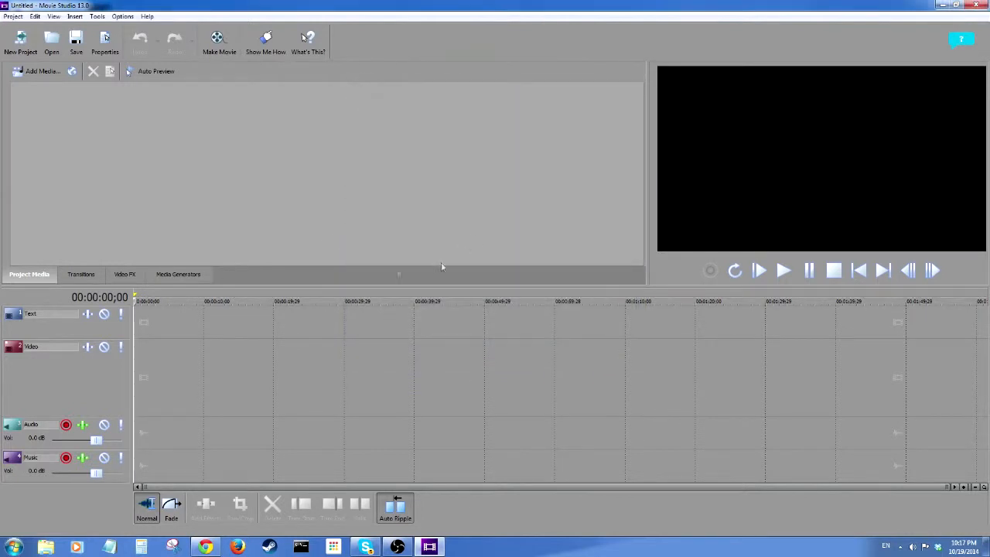
mouse_move(378, 230)
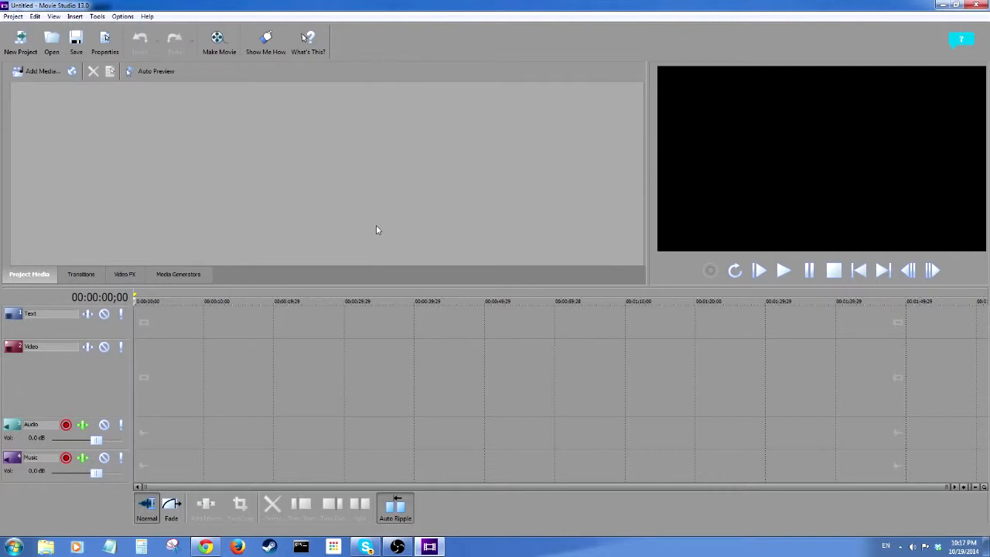
mouse_move(39, 71)
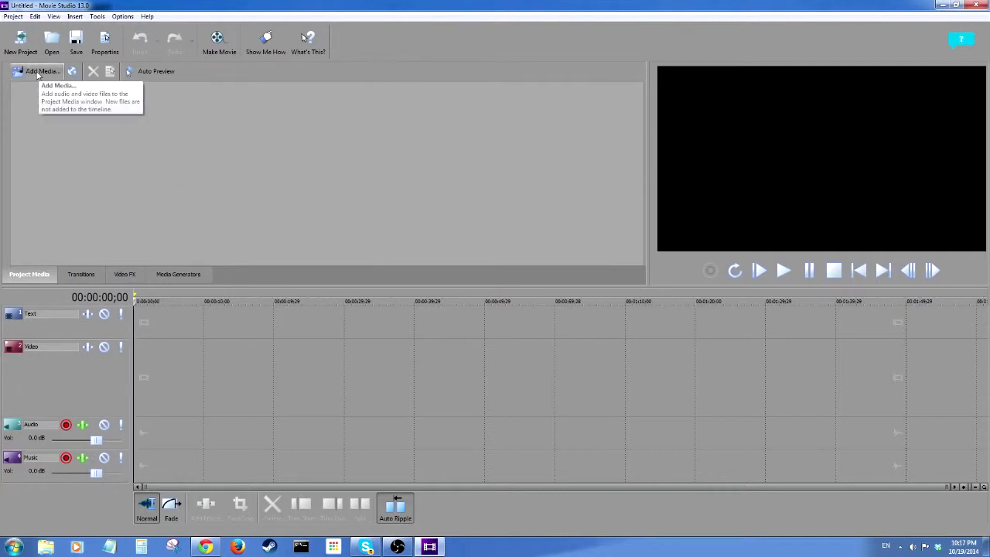
- Import ET VLog Intro 5 Seconds.mov into the project media via Add Media
left_click(12, 17)
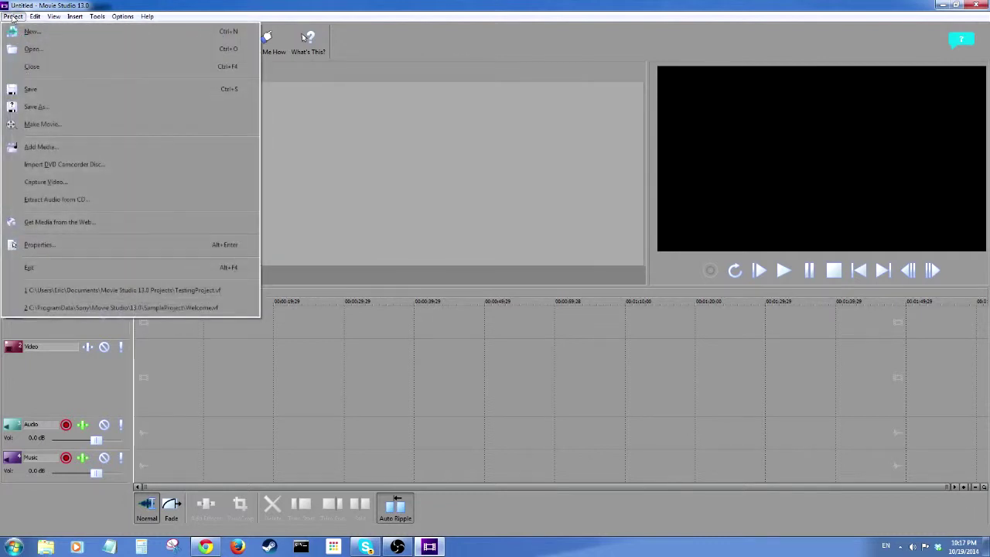
mouse_move(41, 147)
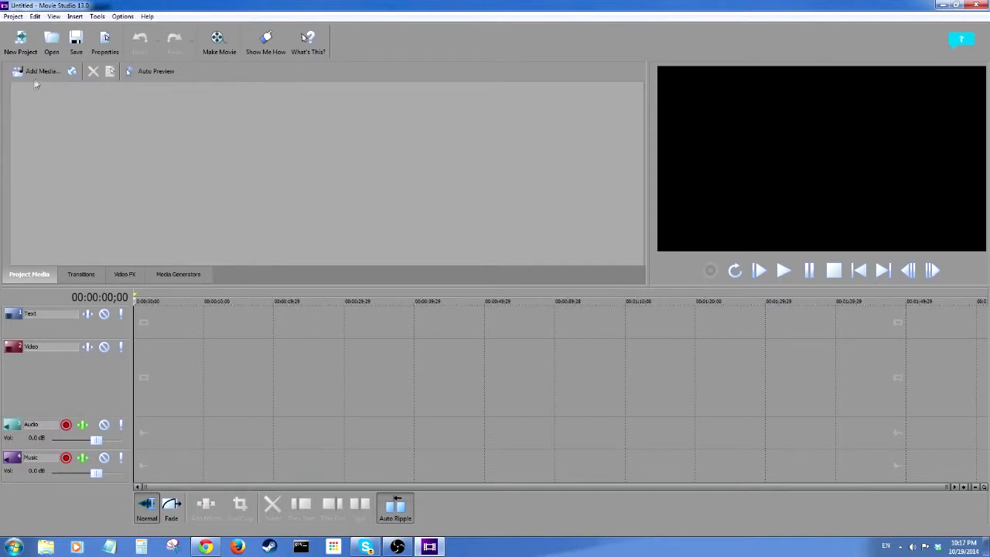
left_click(41, 71)
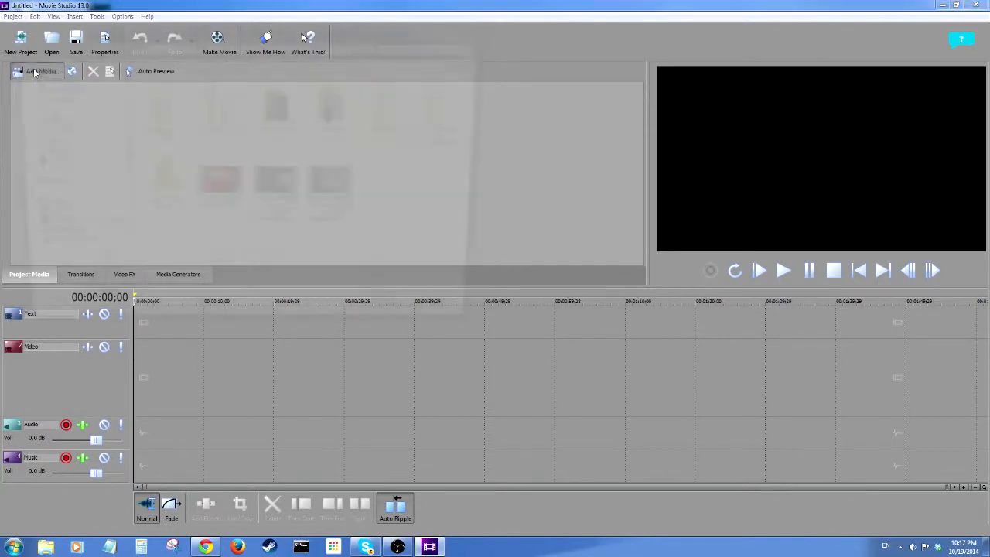
left_click(37, 71)
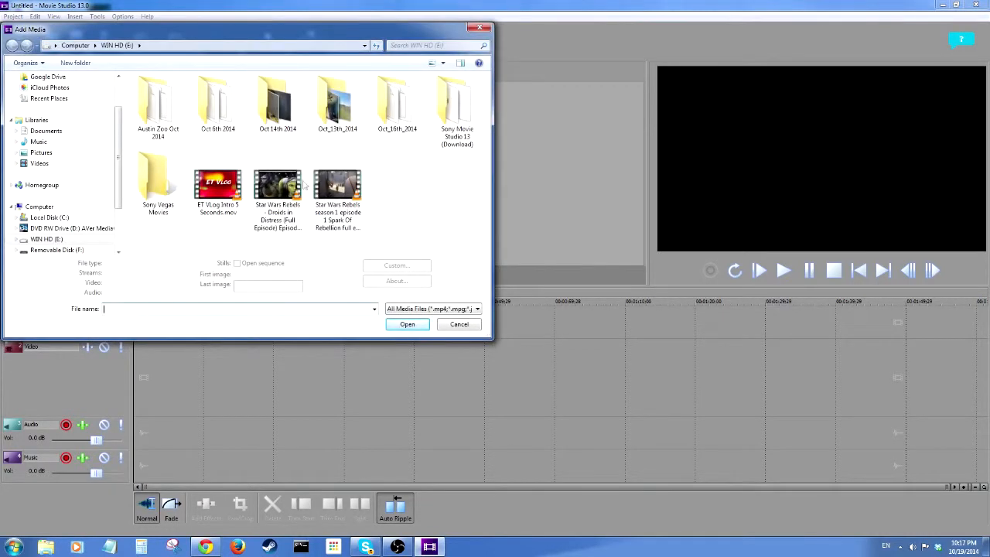
left_click(218, 186)
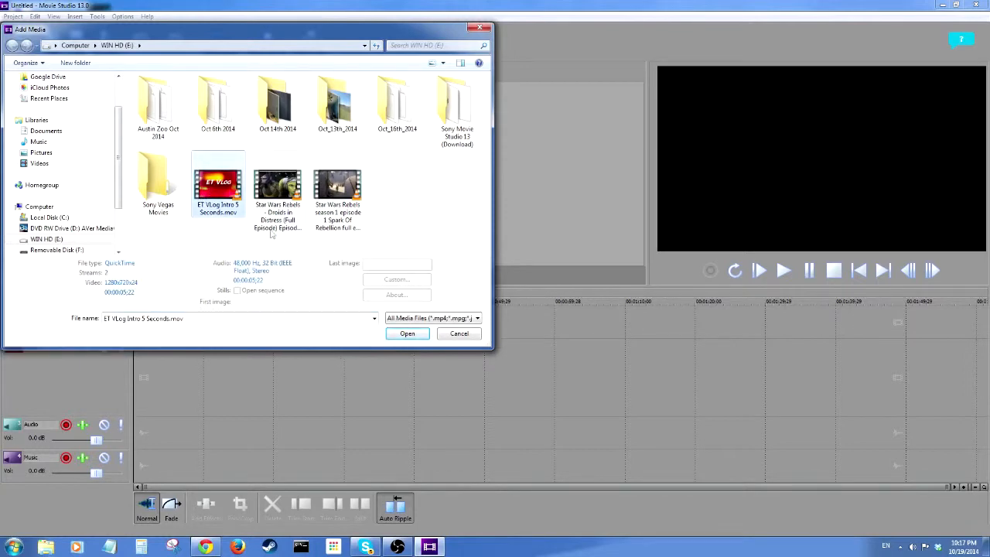
left_click(407, 333)
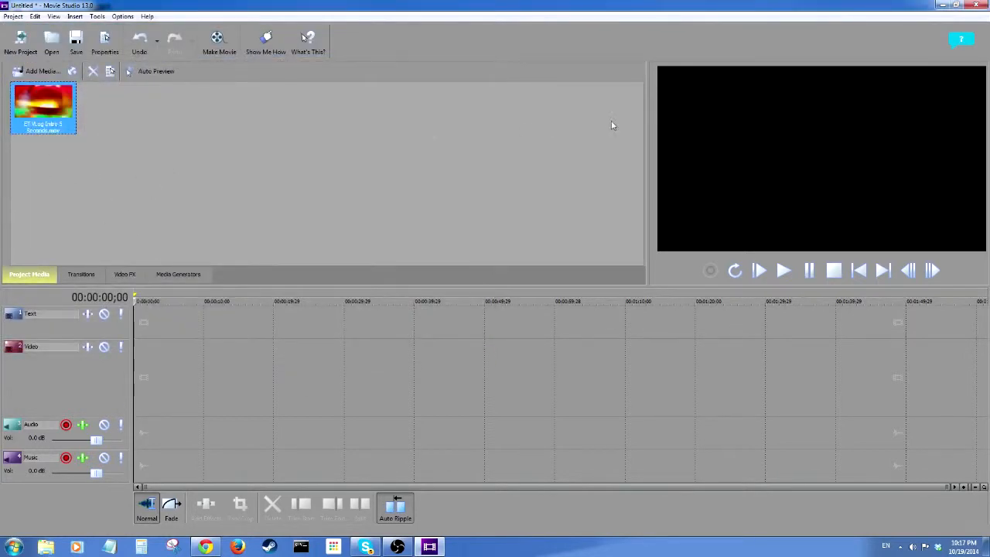
mouse_move(373, 143)
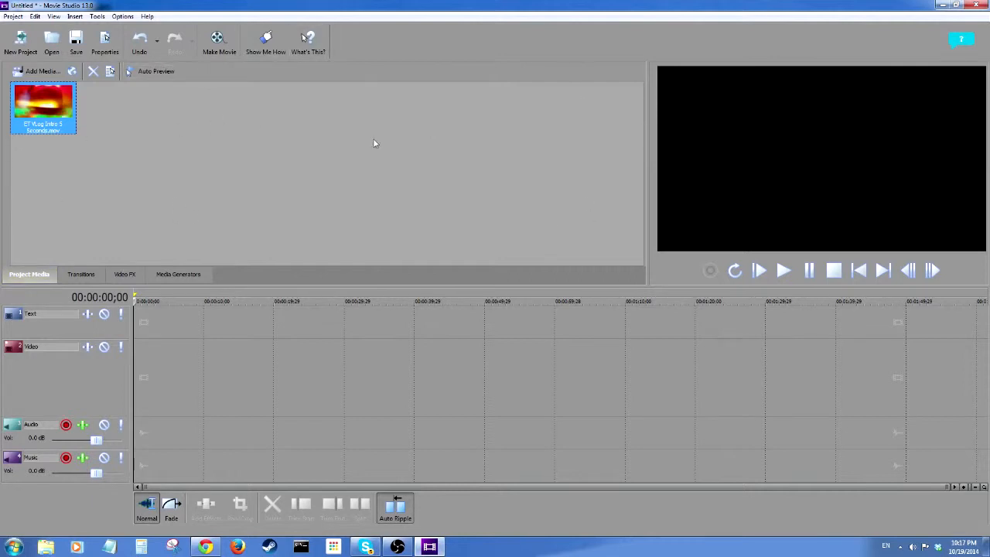
- Browse the Transitions and Media Generators lists, then return to Project Media
left_click(81, 274)
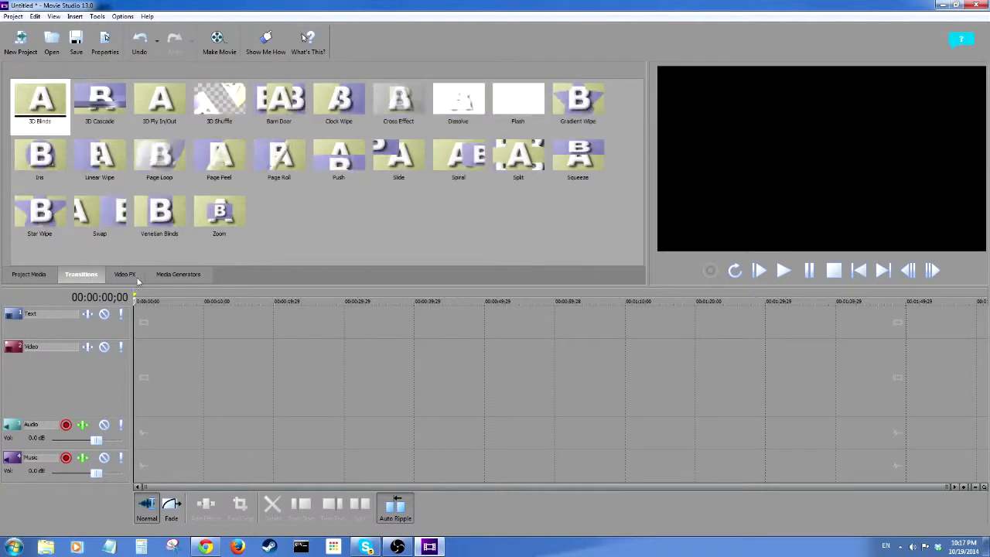
left_click(178, 274)
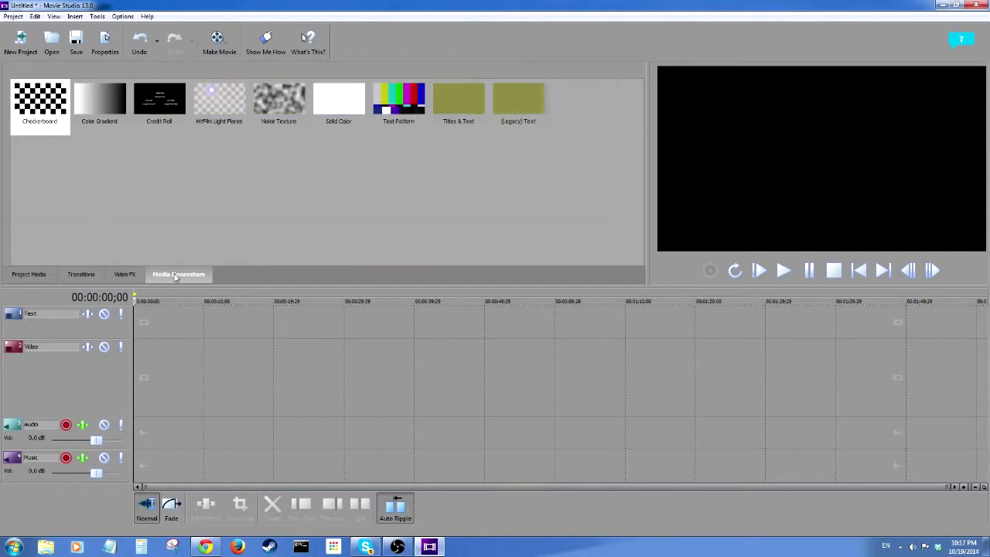
left_click(29, 274)
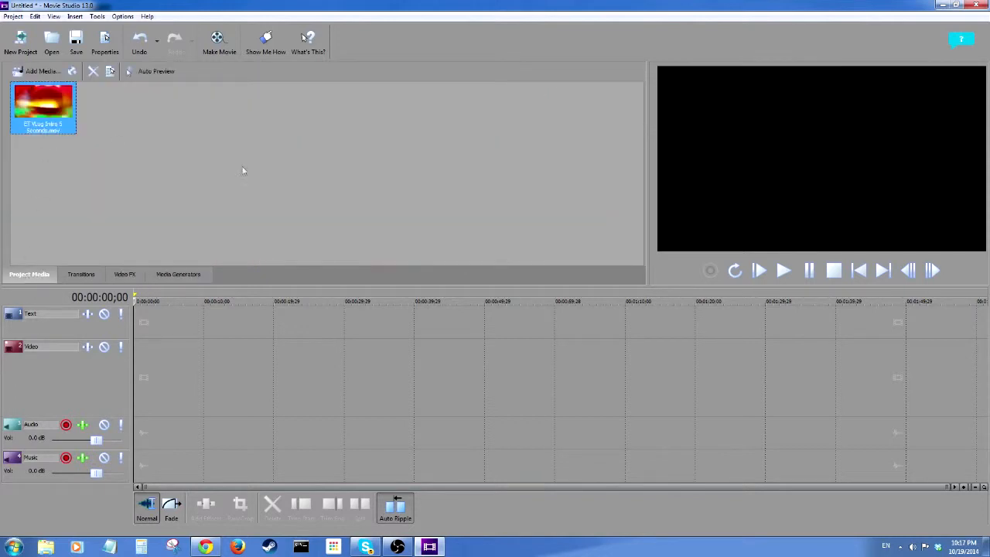
mouse_move(116, 190)
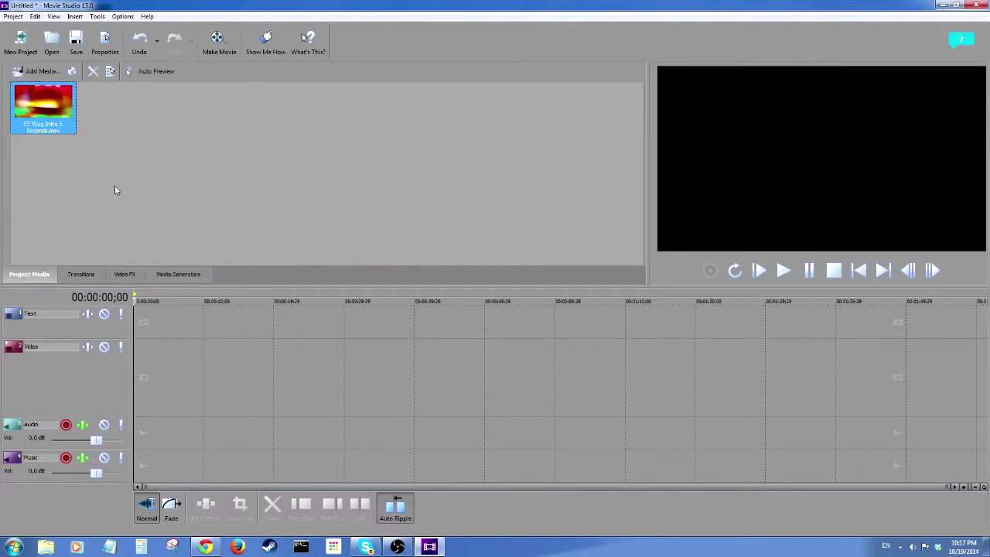
mouse_move(341, 356)
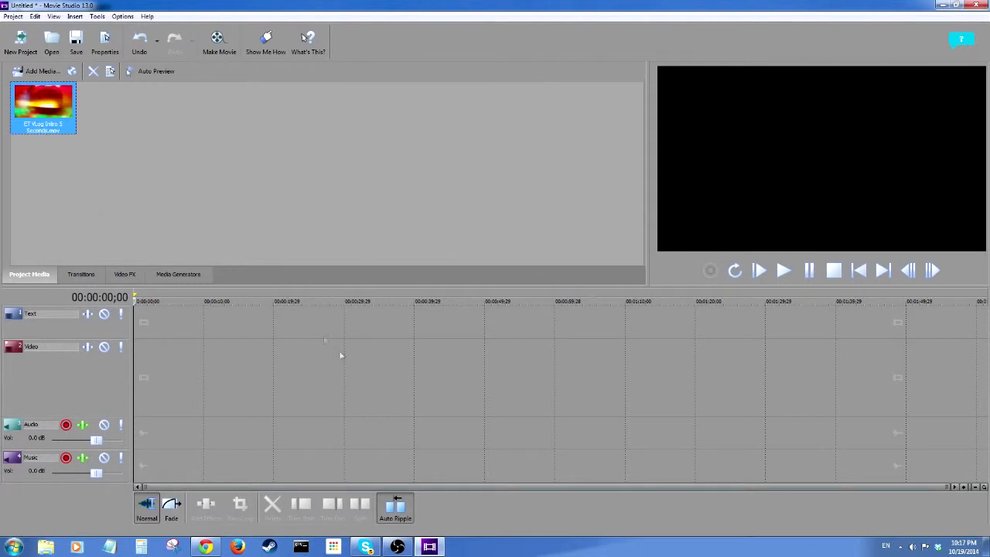
mouse_move(149, 294)
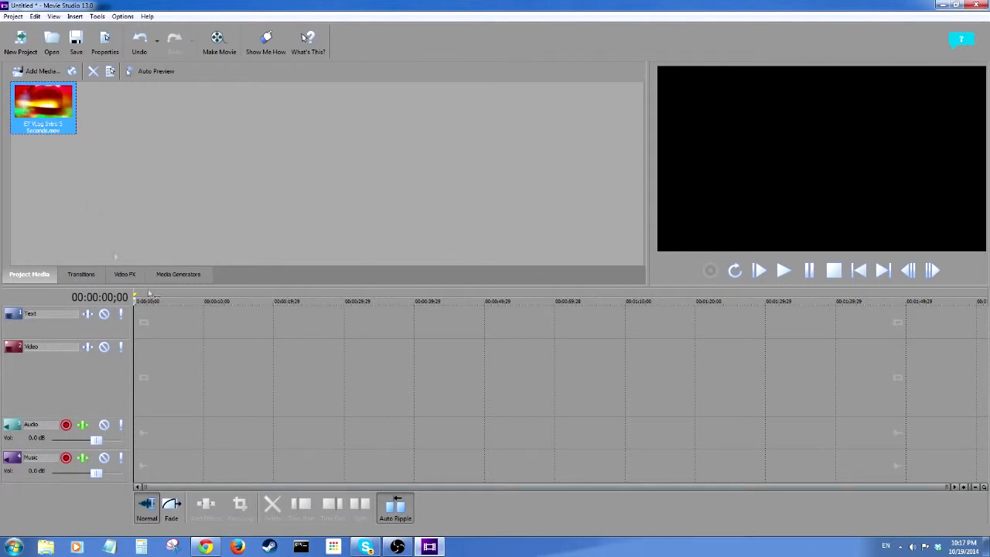
mouse_move(186, 238)
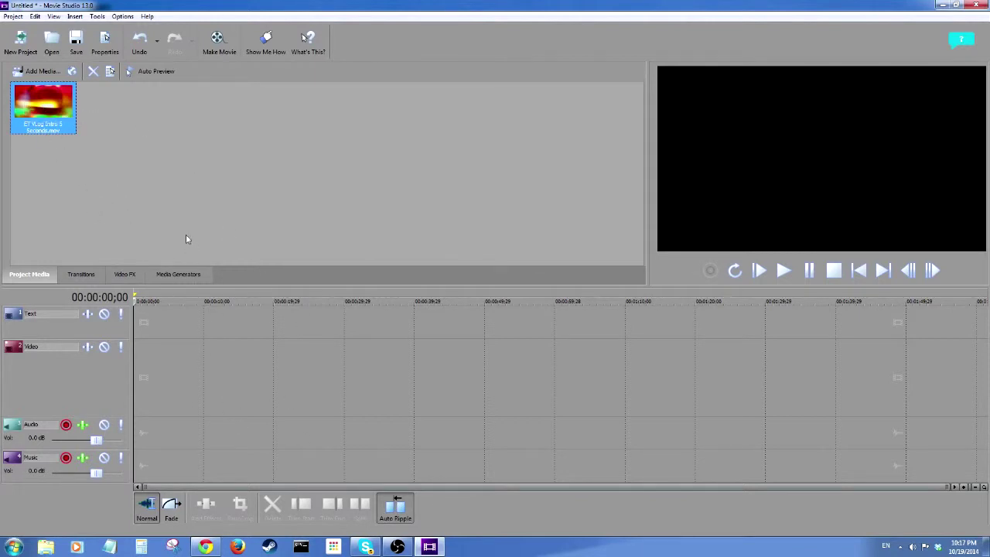
- Drop the intro clip at the timeline start and zoom in on it
left_click_drag(43, 104, 153, 375)
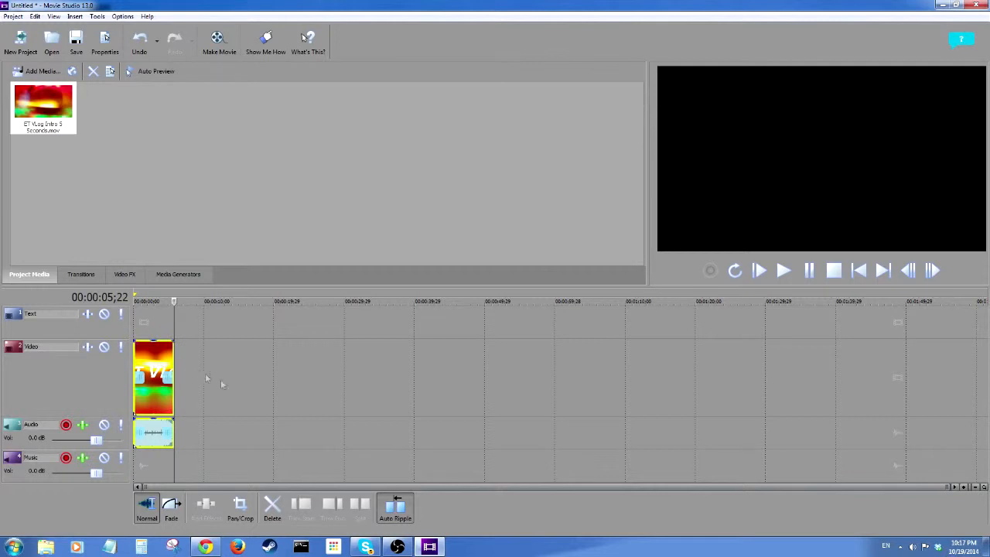
left_click(965, 486)
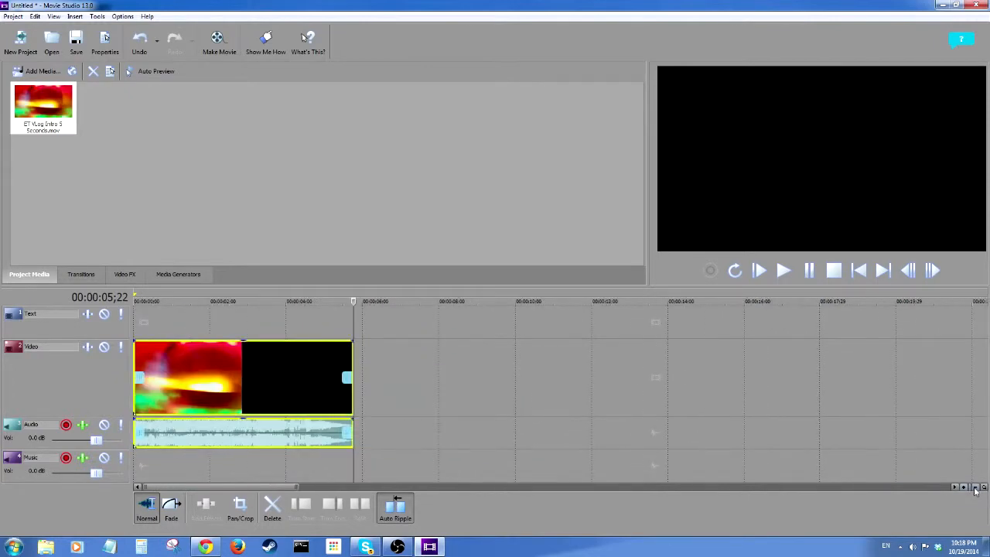
mouse_move(371, 468)
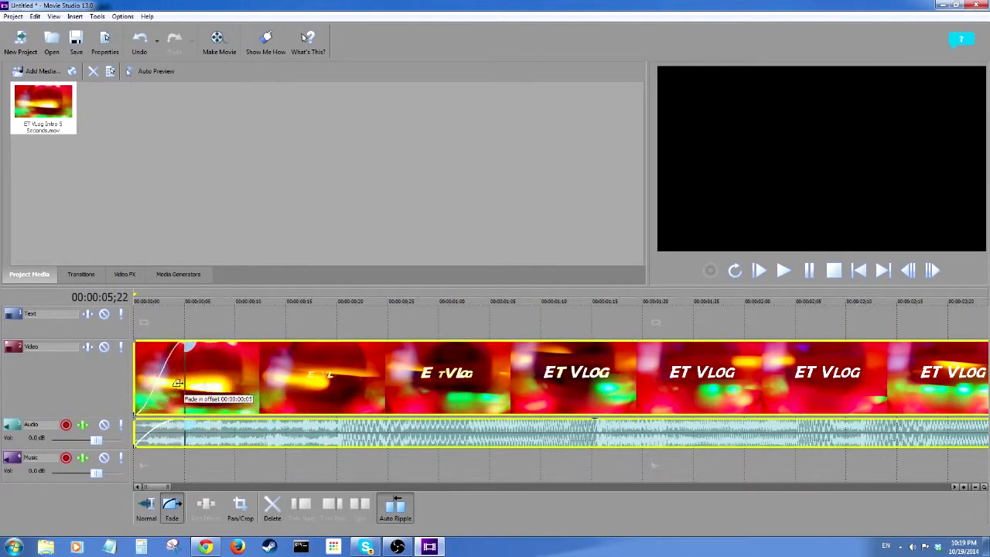
- Stretch the clip's fade-in out, then pull it back to a very short ramp at the start
left_click(138, 301)
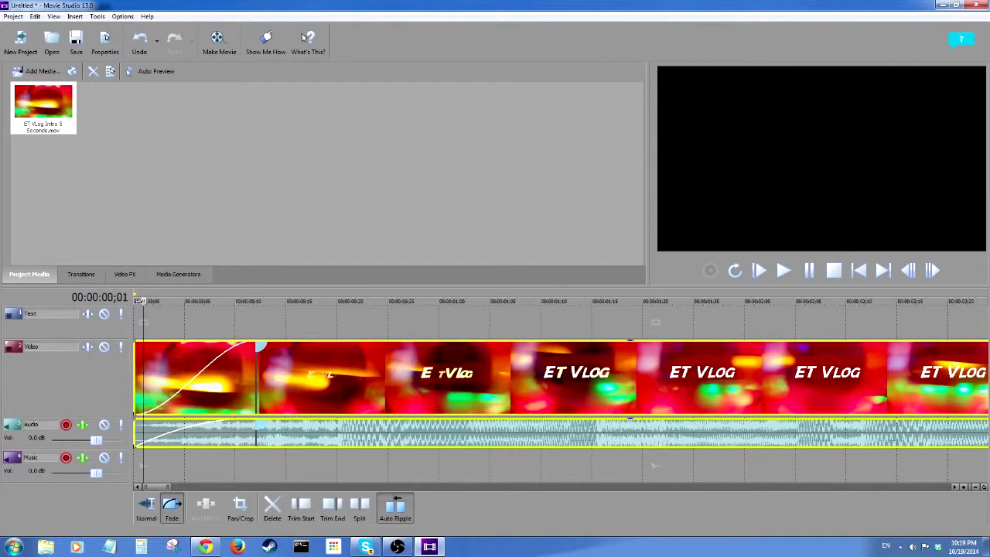
left_click(225, 301)
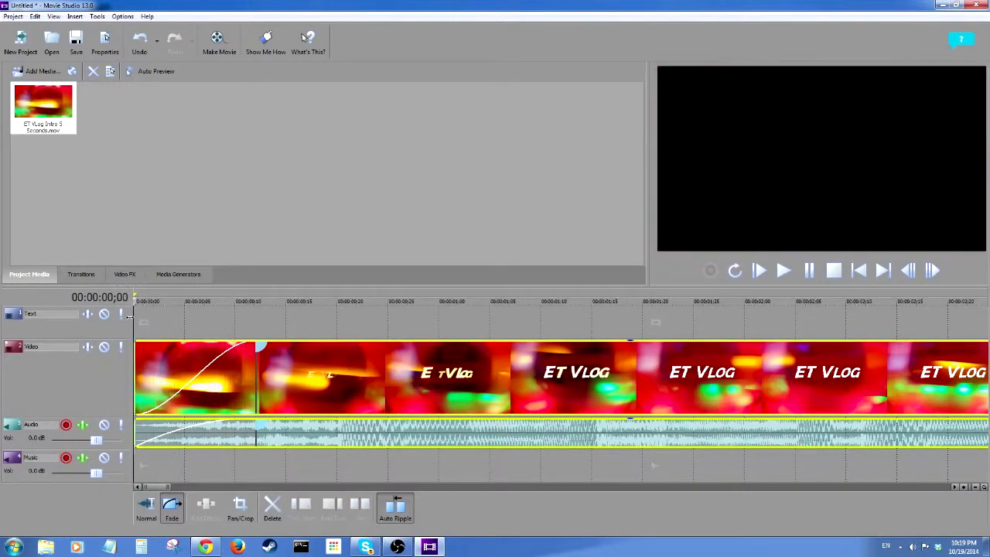
left_click(306, 302)
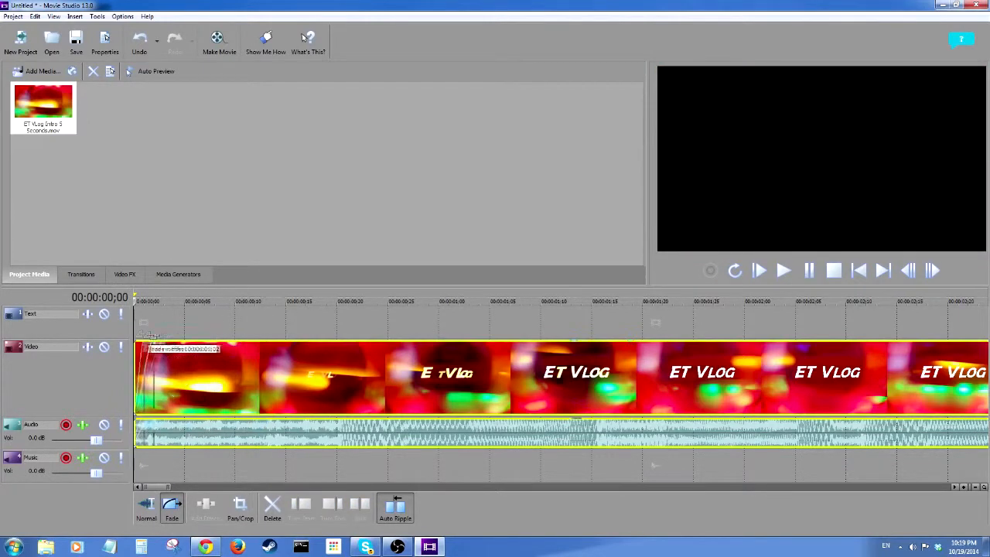
left_click(205, 301)
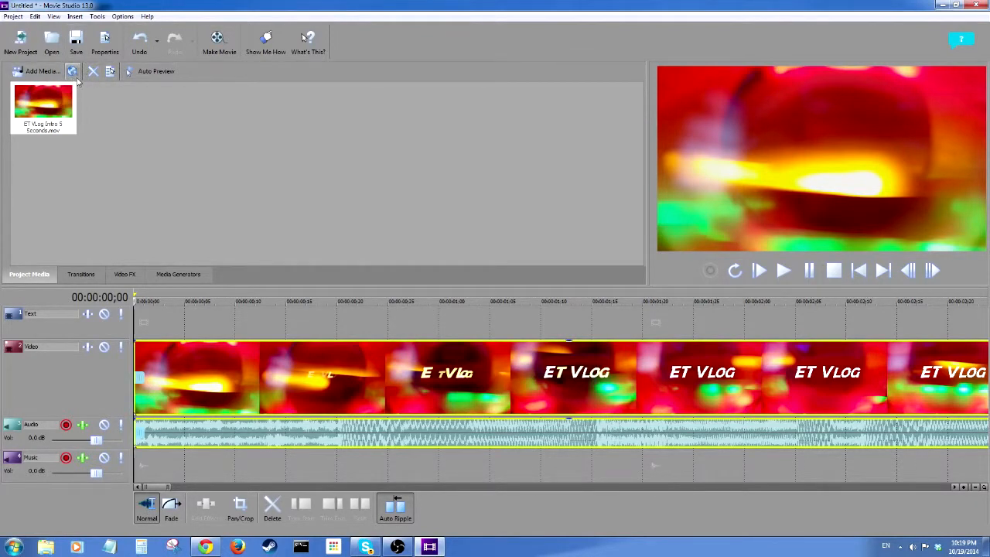
mouse_move(72, 71)
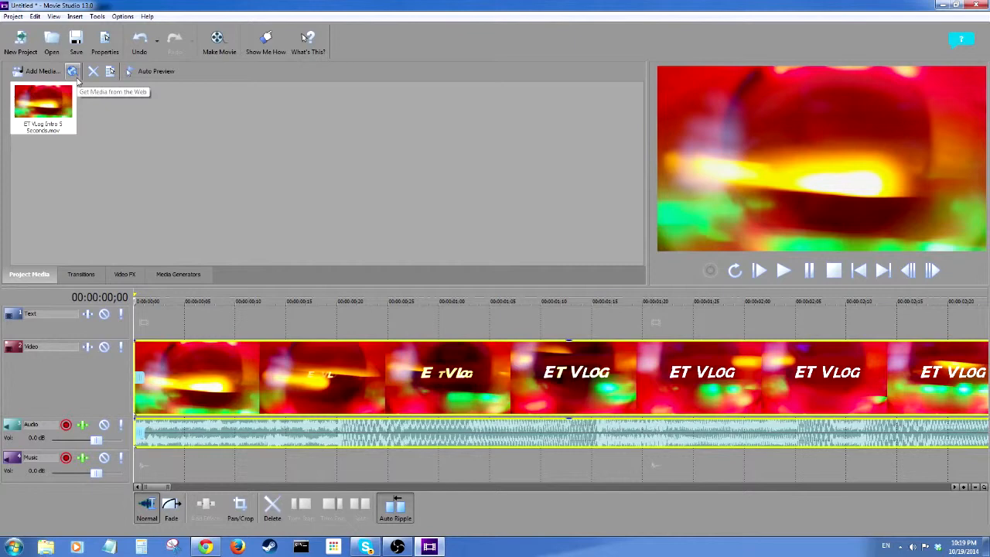
mouse_move(516, 20)
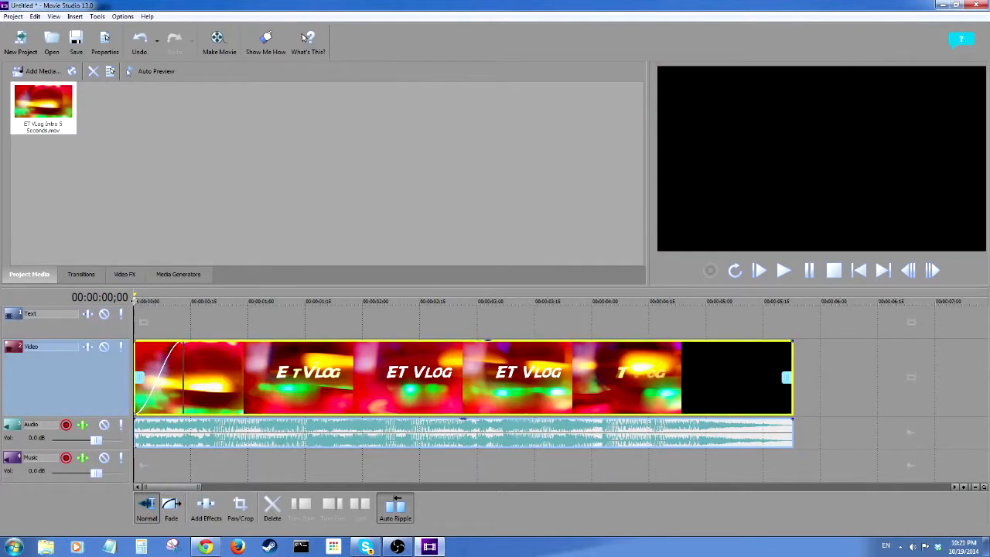
- Split the intro clip near 00:00:02 and trim the end of the second piece
left_click(370, 300)
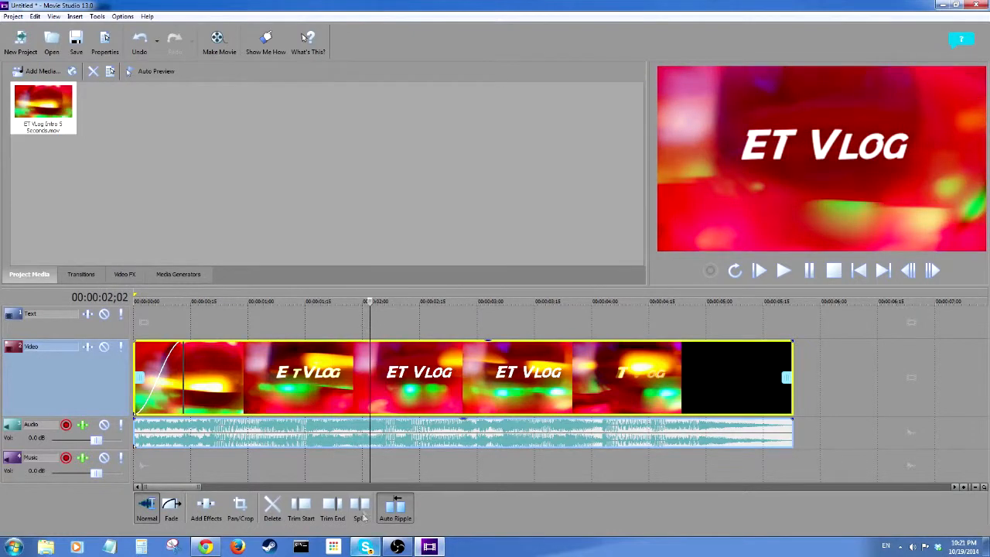
left_click(360, 508)
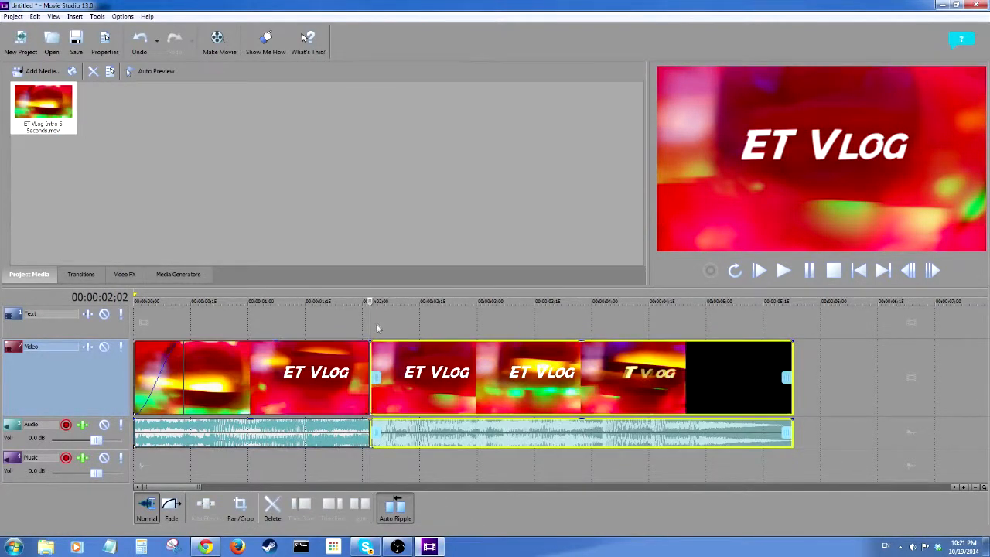
left_click(426, 301)
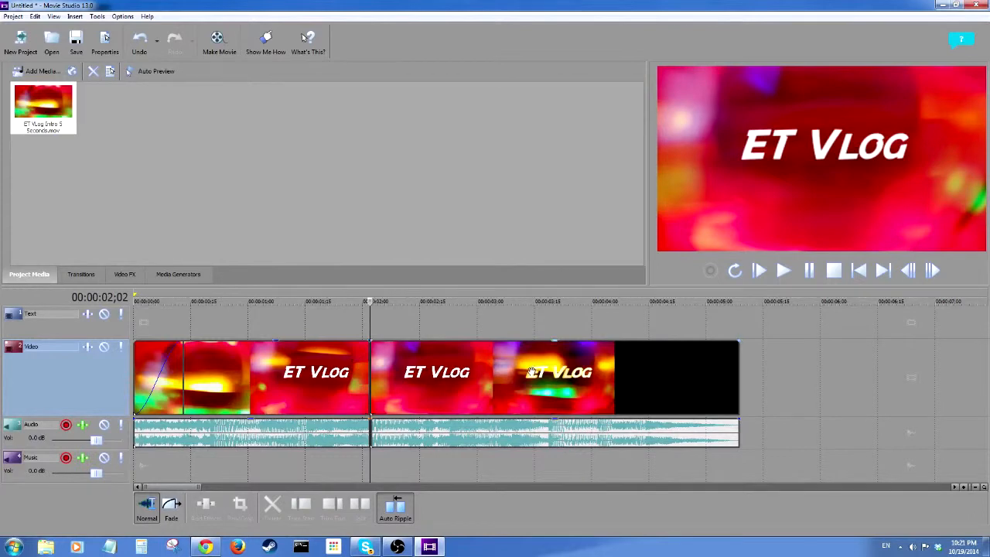
mouse_move(246, 352)
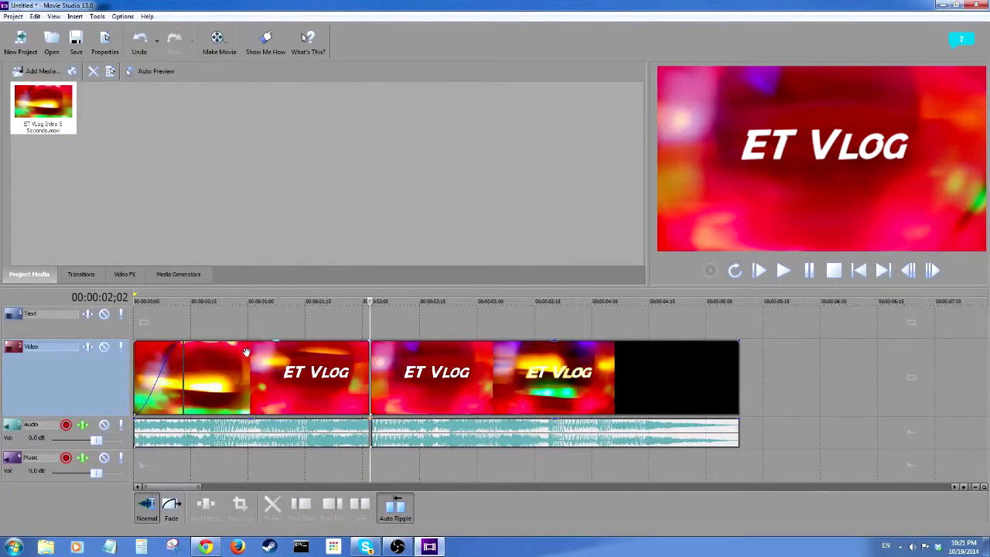
mouse_move(418, 358)
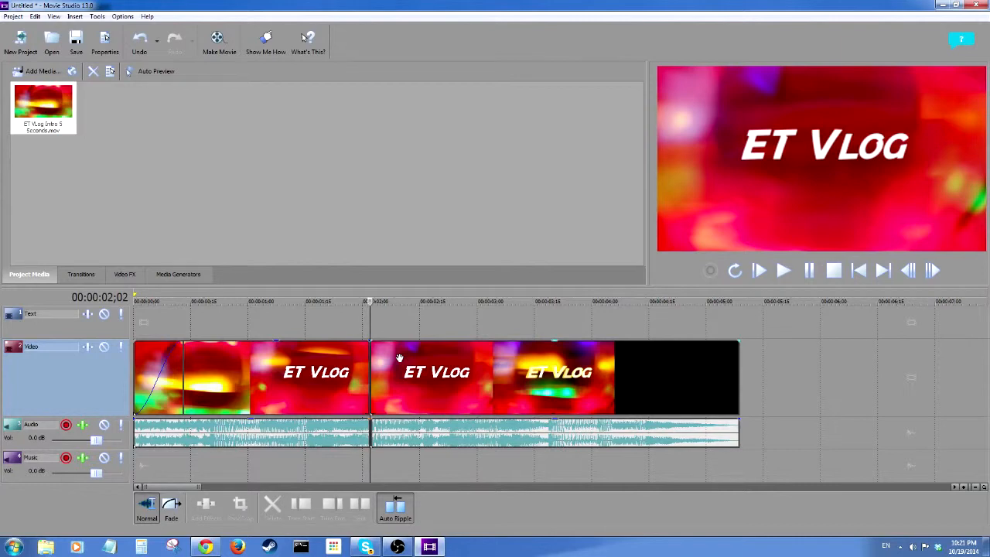
mouse_move(771, 362)
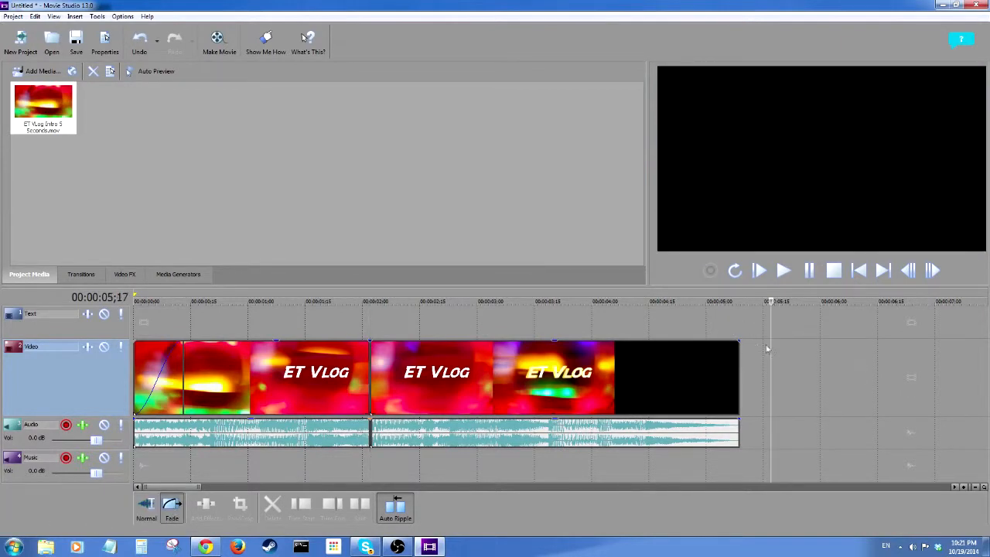
- Add a fade-out to the second piece, try an overlap crossfade, then preview and undo it
left_click(554, 377)
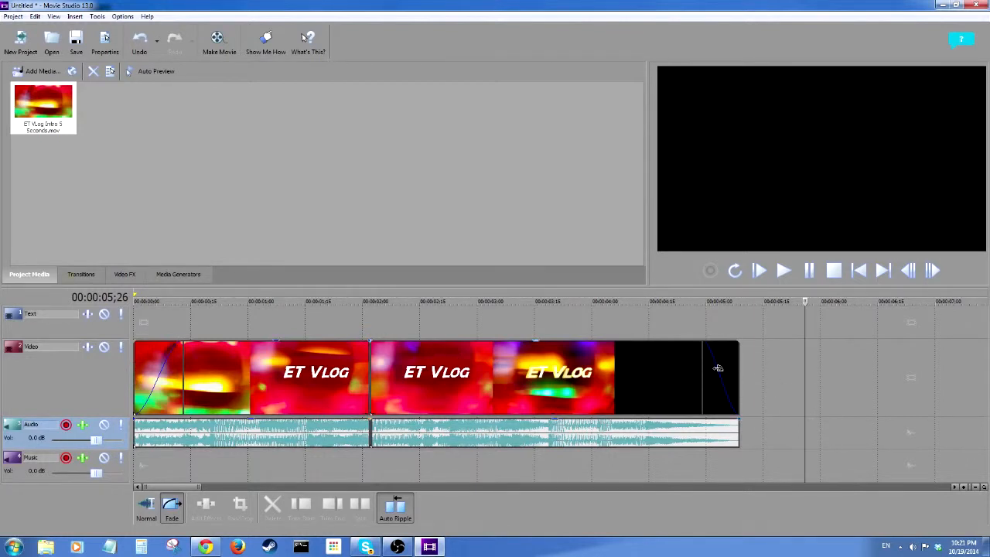
mouse_move(410, 358)
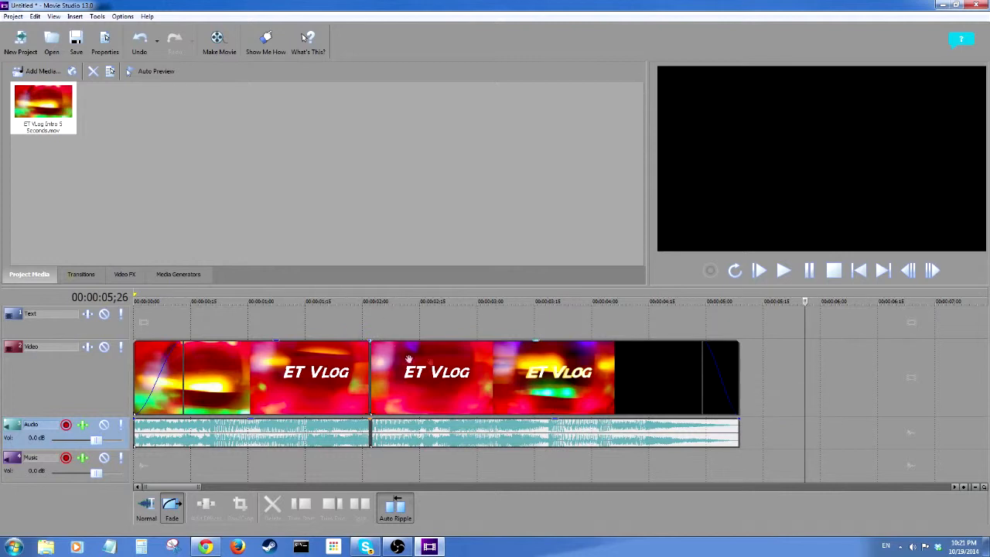
left_click(553, 379)
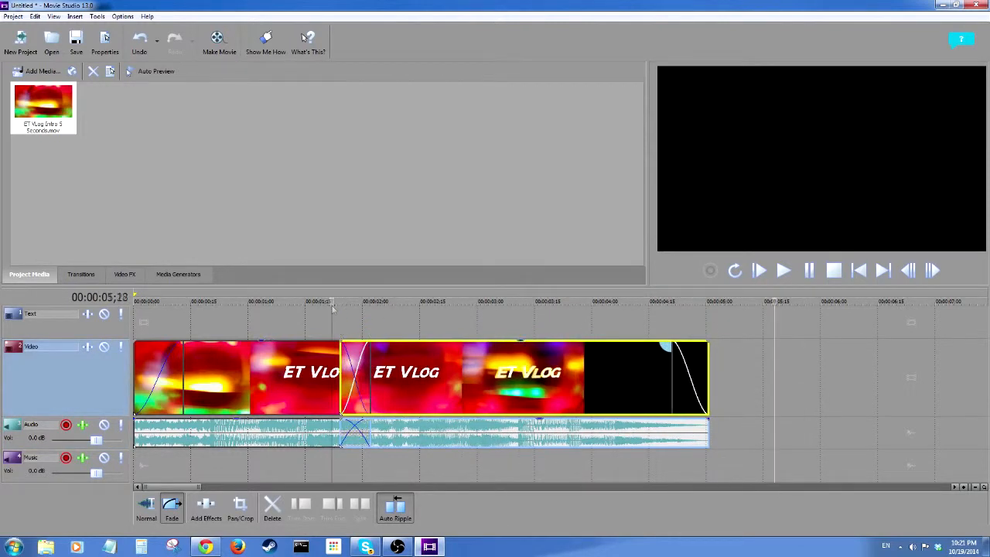
left_click(386, 301)
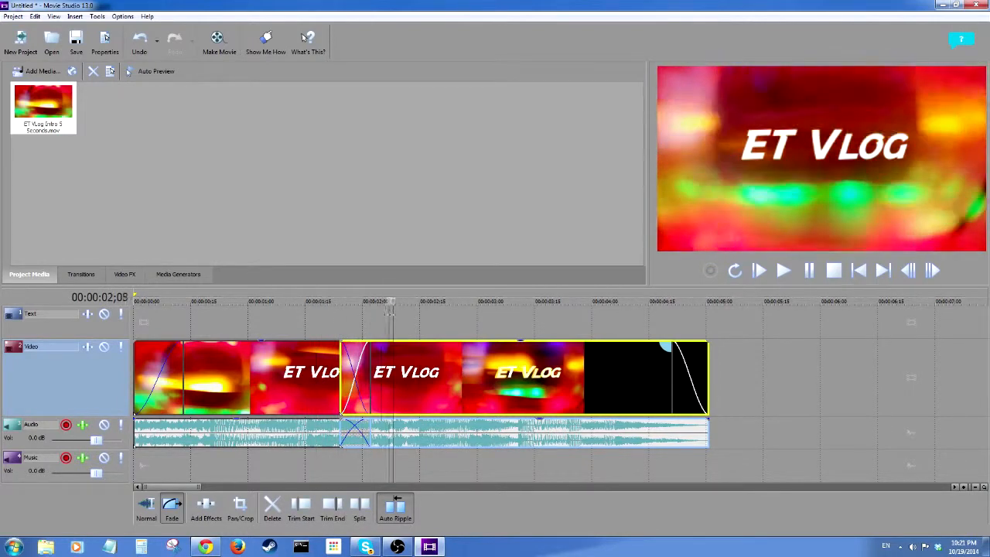
left_click(239, 301)
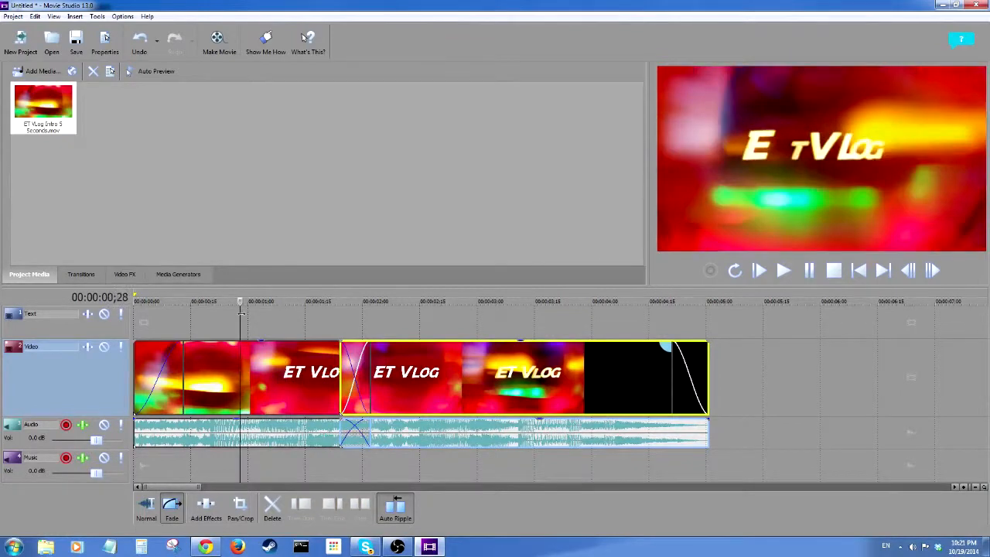
left_click(343, 302)
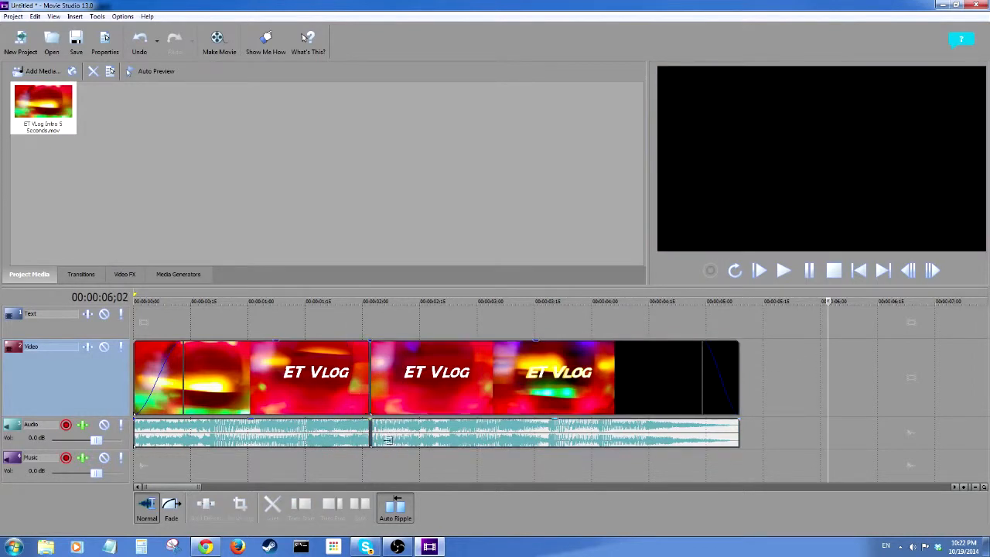
mouse_move(439, 334)
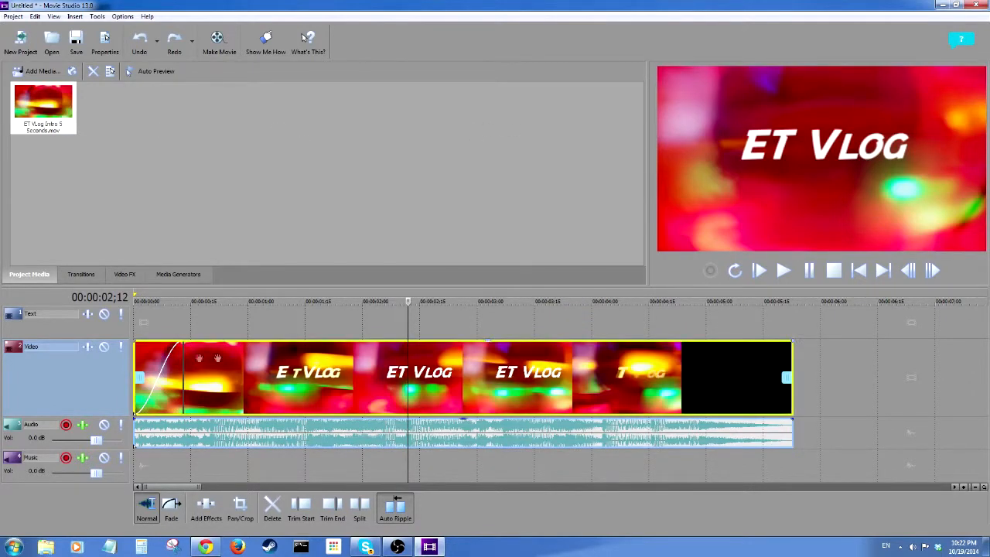
mouse_move(362, 426)
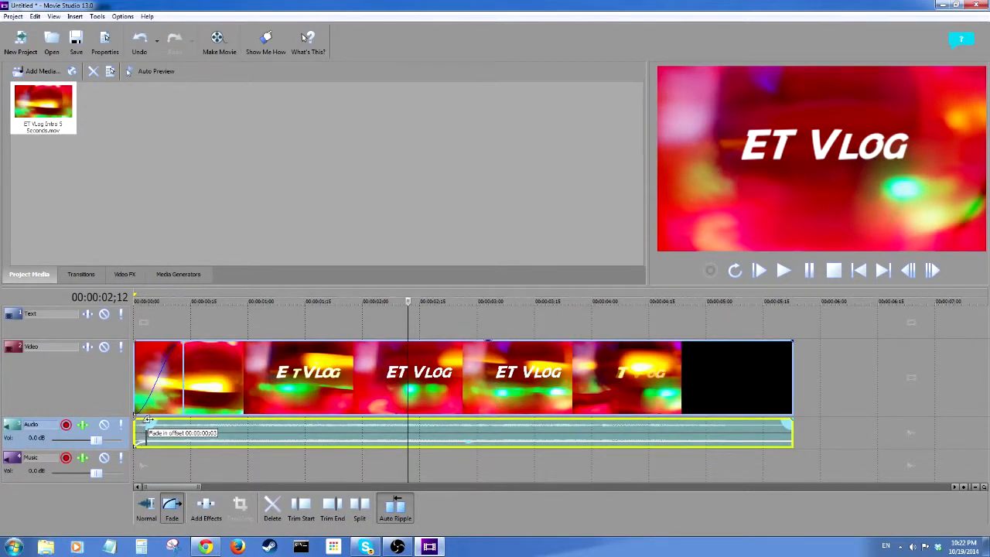
mouse_move(791, 421)
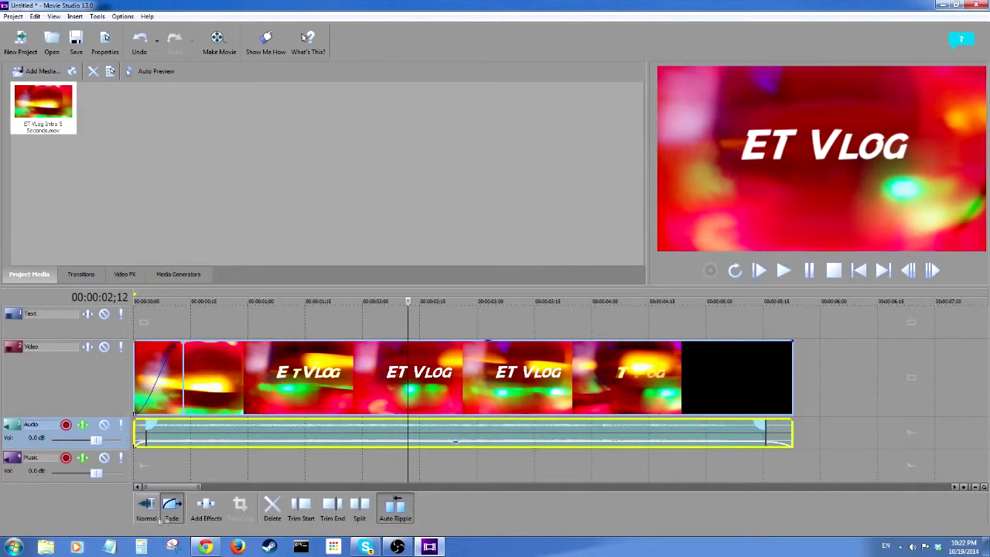
- In Normal mode, split near three seconds, cut out a section and select the later piece's audio
left_click(147, 508)
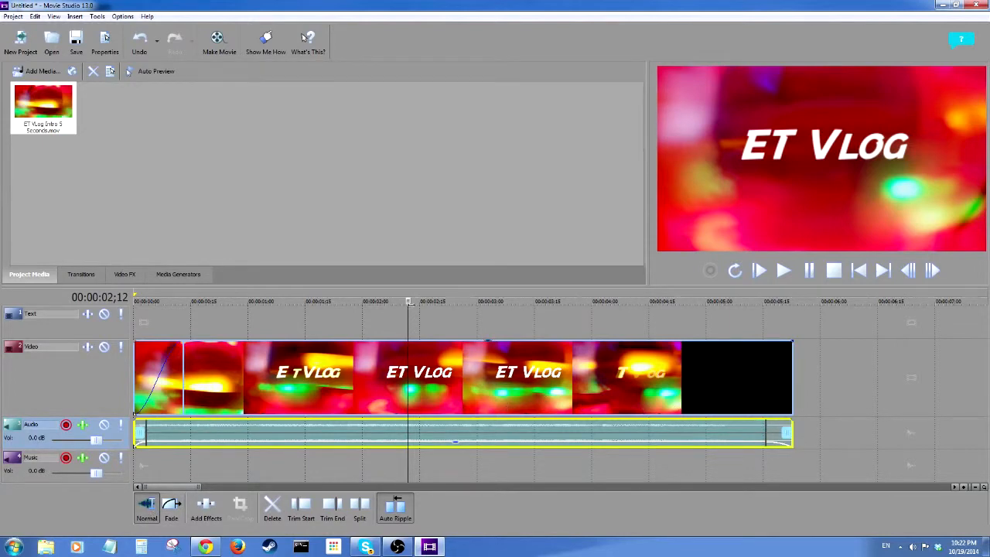
left_click(538, 302)
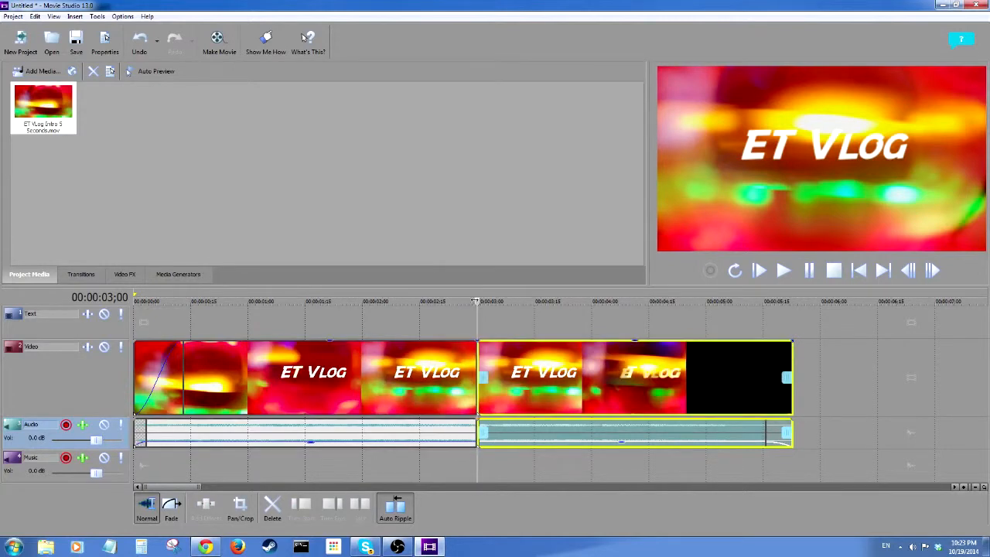
left_click(346, 301)
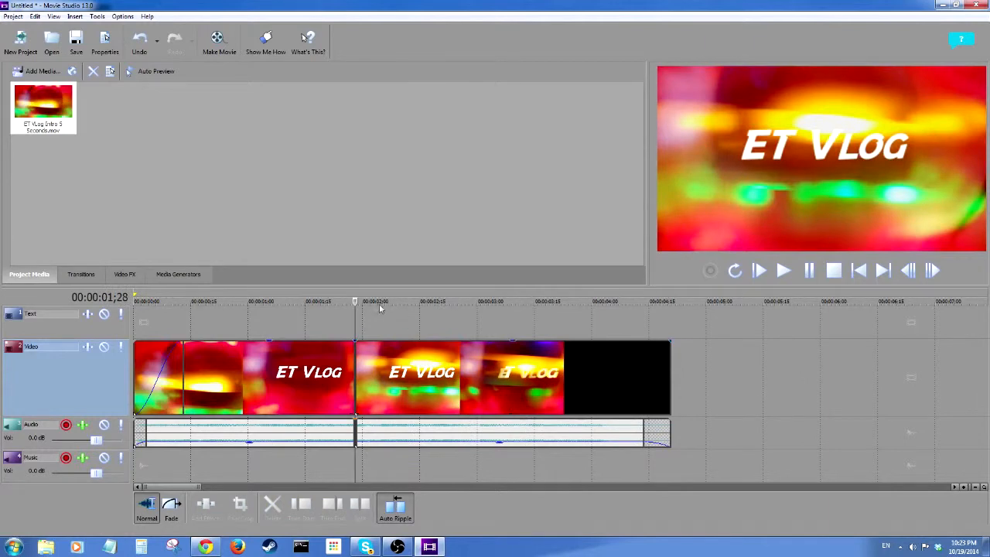
left_click(484, 377)
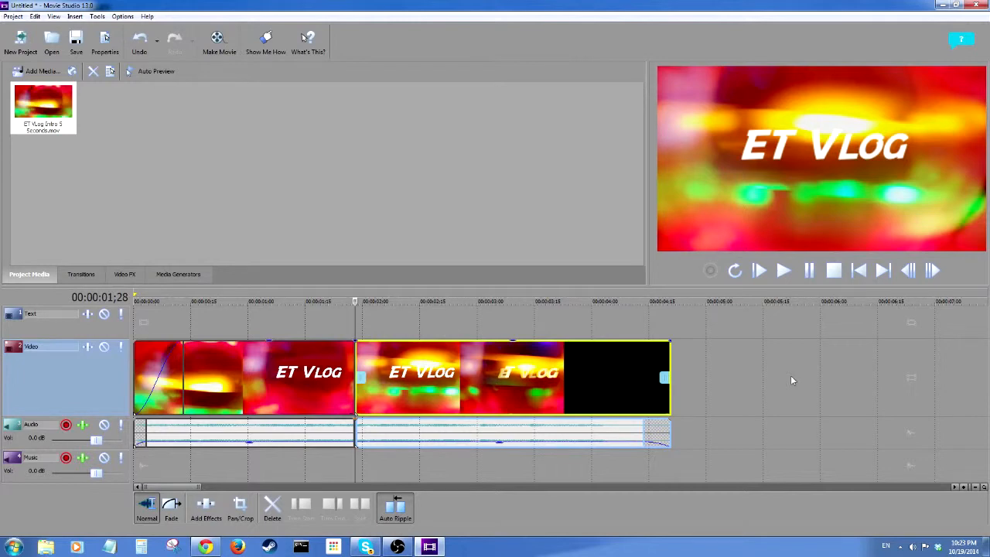
mouse_move(627, 188)
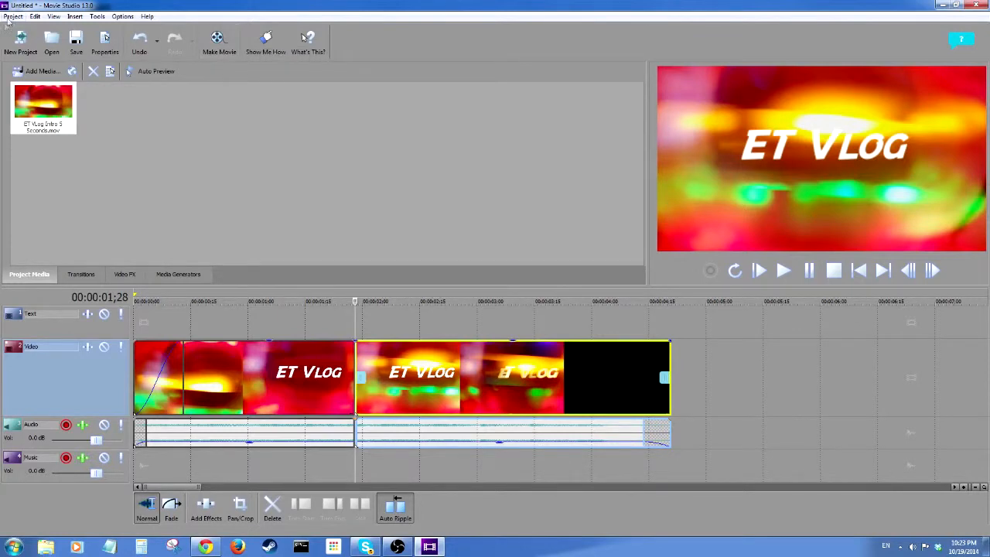
- Glance at the Project menu, then start Make Movie from the toolbar
left_click(12, 16)
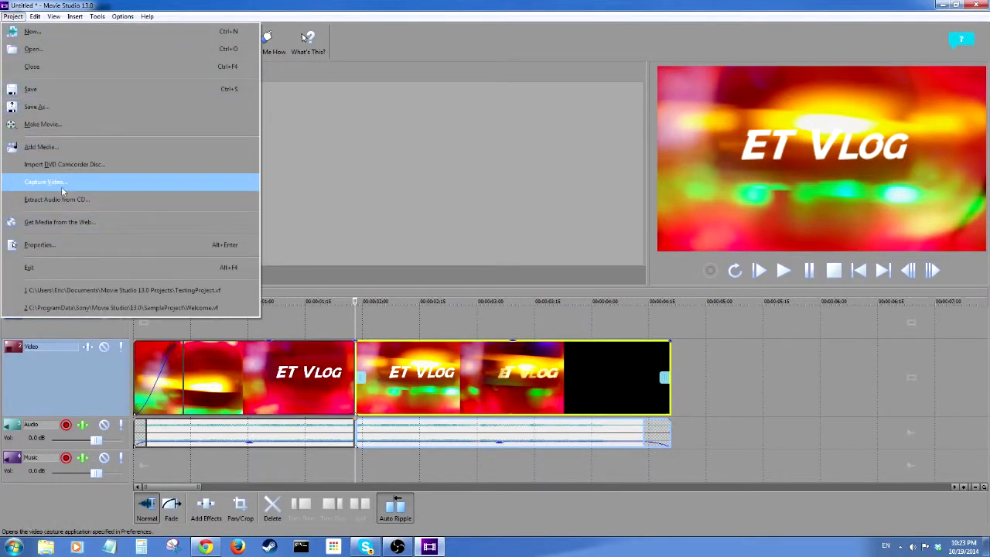
mouse_move(43, 124)
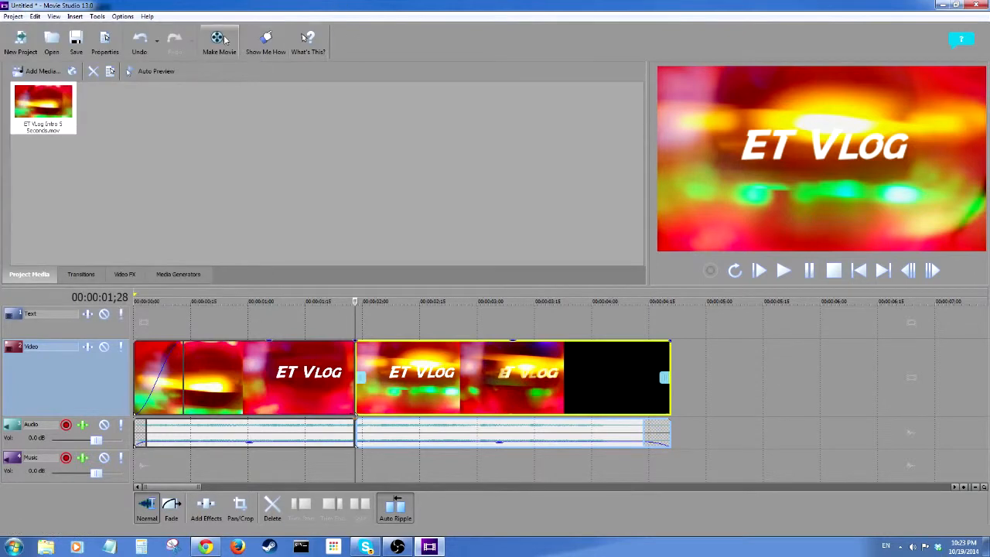
left_click(219, 39)
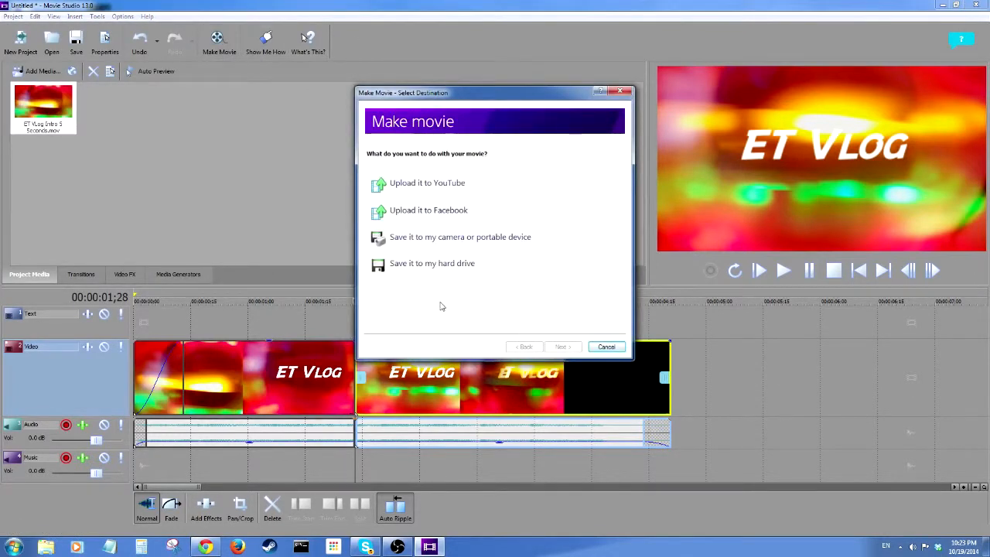
- Export to the hard drive as MP4 named BlahBlahBlah and render it
left_click(432, 263)
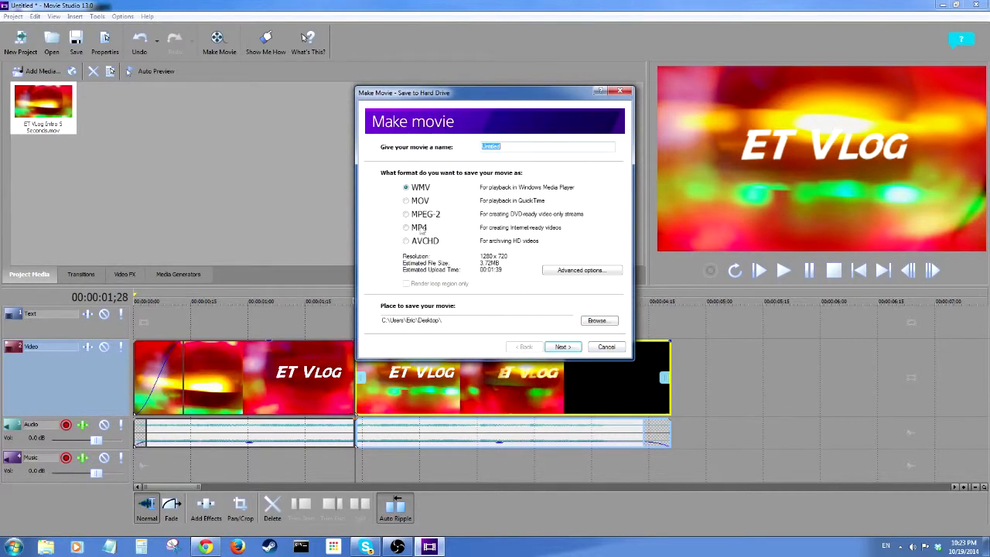
left_click(406, 227)
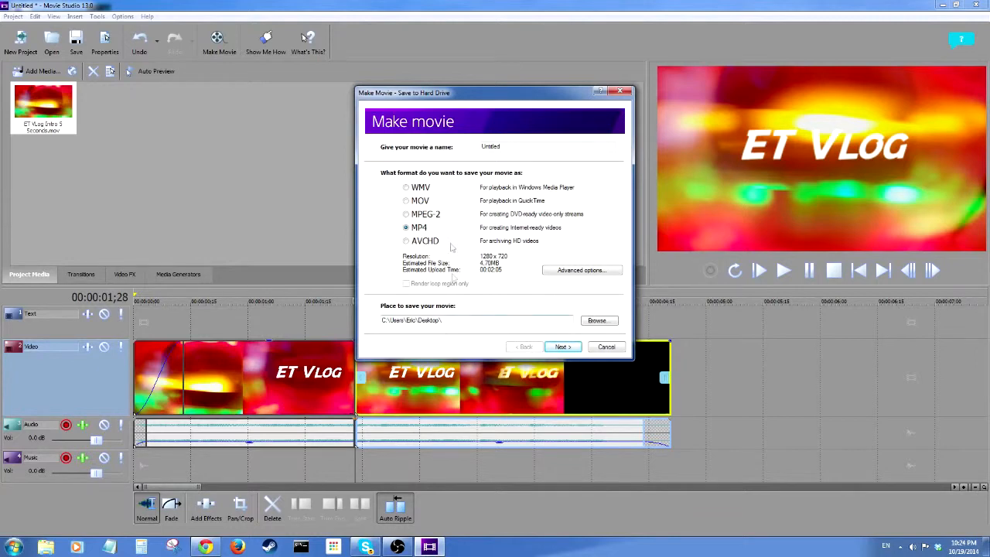
triple_click(490, 146)
type("BlahBlahBlah")
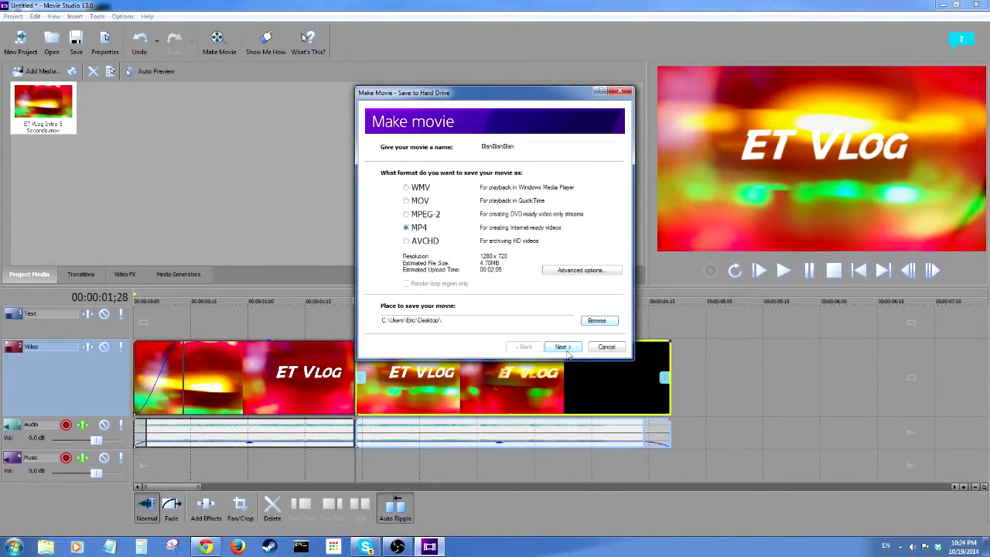
left_click(561, 347)
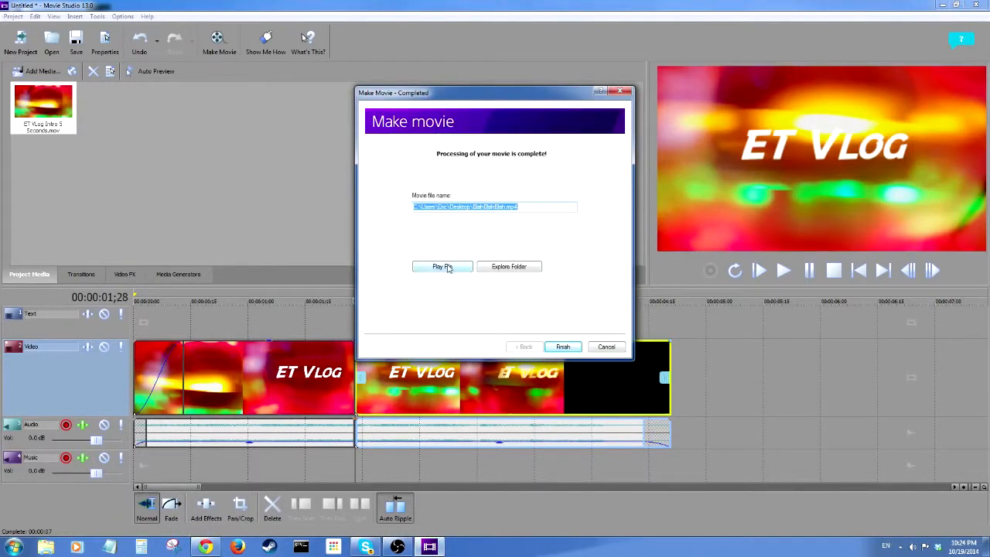
mouse_move(509, 266)
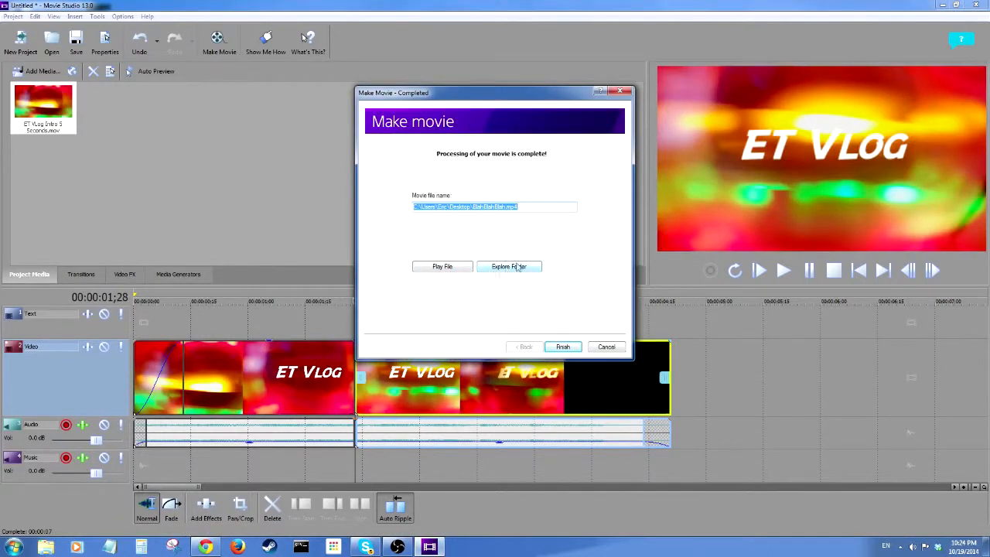
- Explore the output folder and launch BlahBlahBlah.mp4 in VLC
left_click(562, 346)
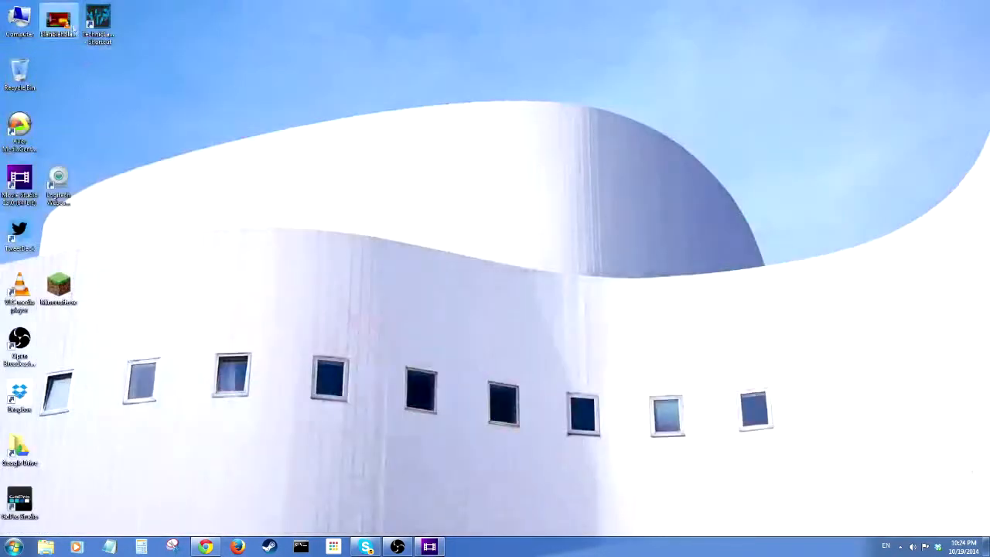
left_click(59, 19)
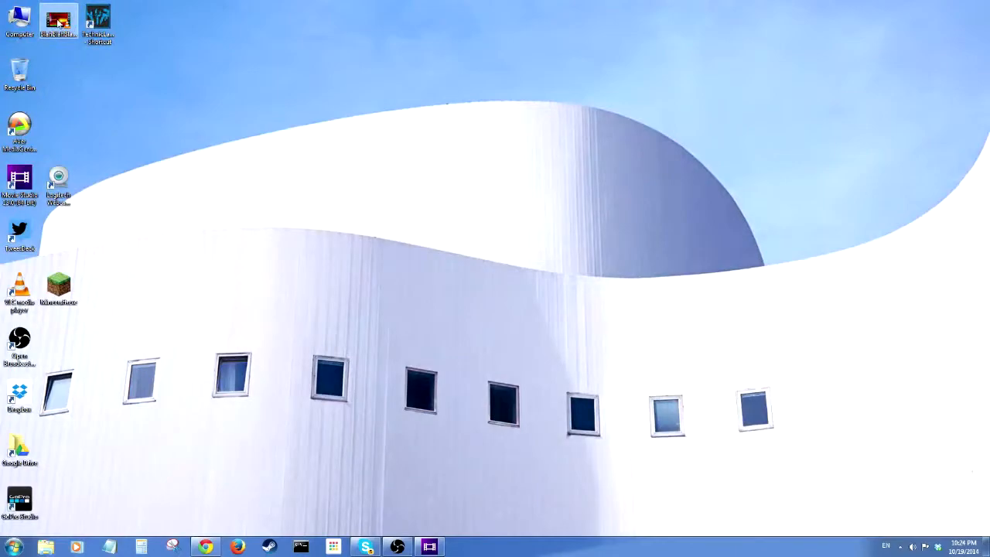
double_click(58, 14)
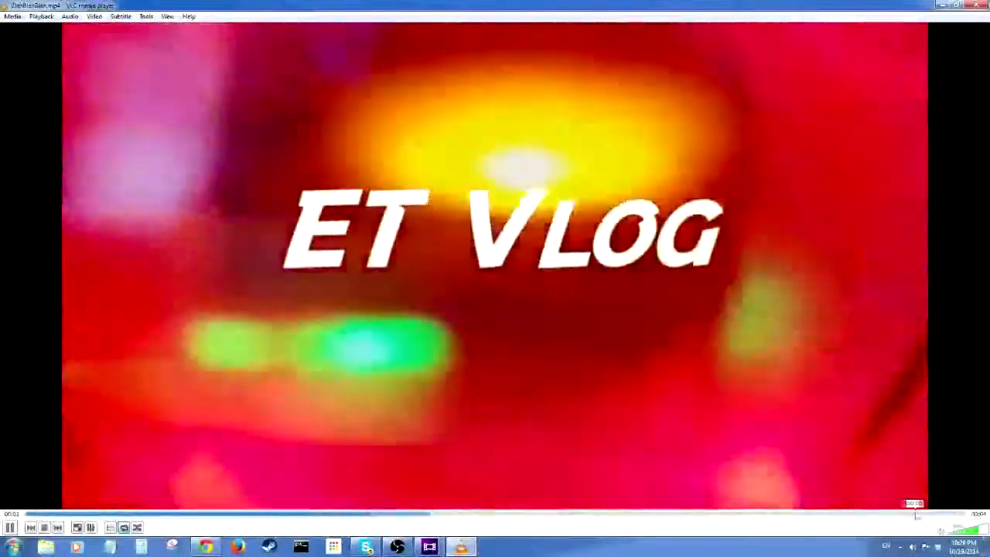